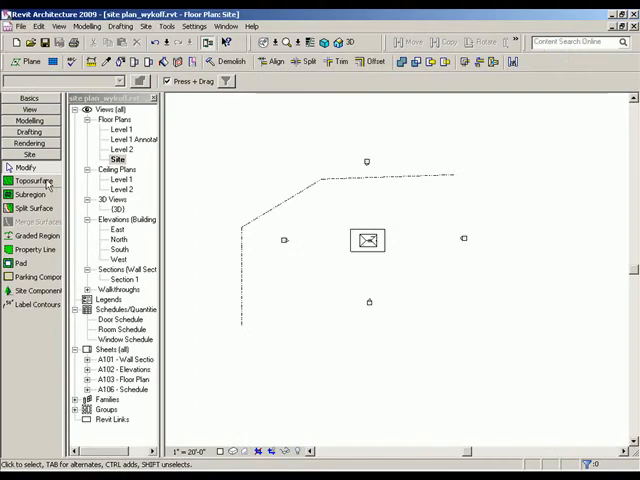
Step: Open the Site floor plan showing the property boundary
click(36, 180)
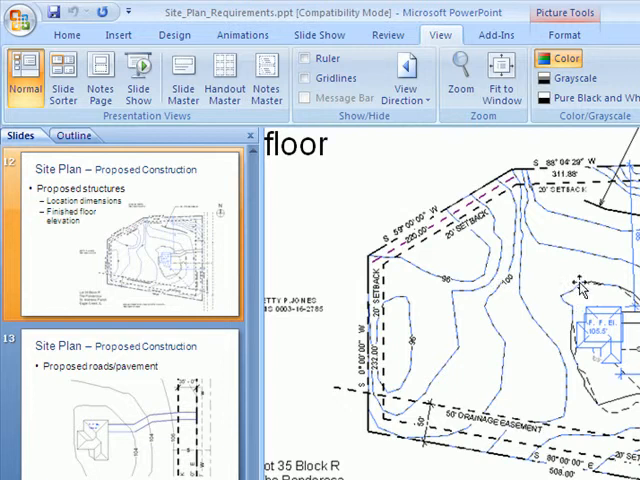
mouse_move(388, 314)
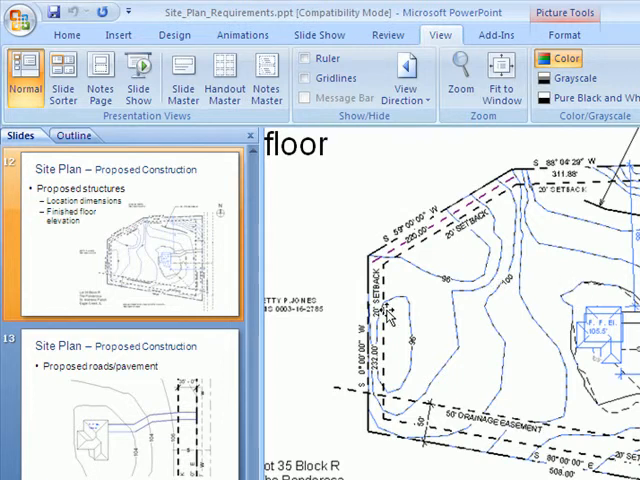
mouse_move(404, 343)
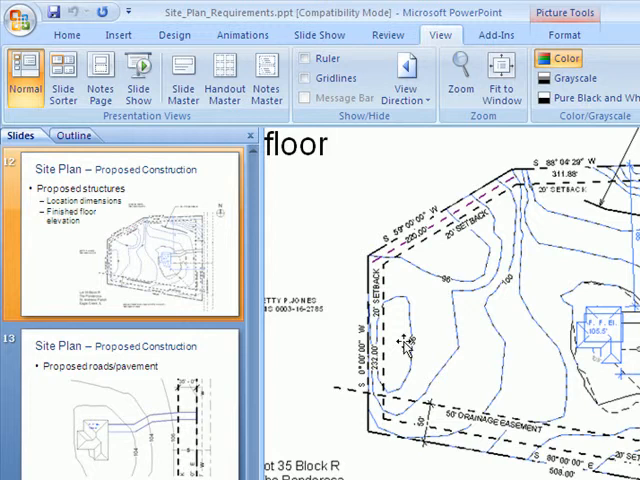
mouse_move(500, 363)
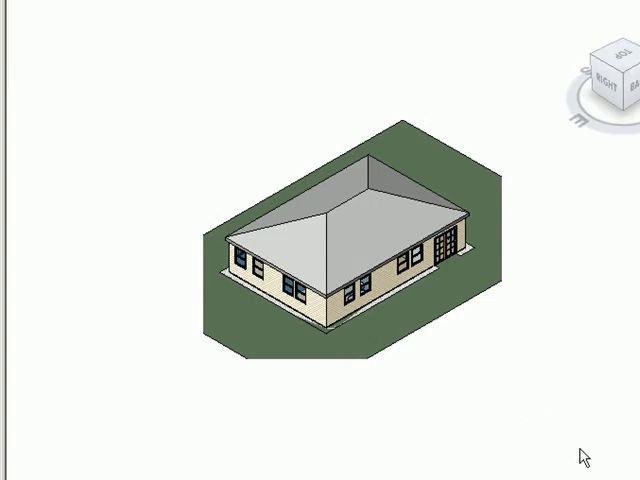
mouse_move(590, 453)
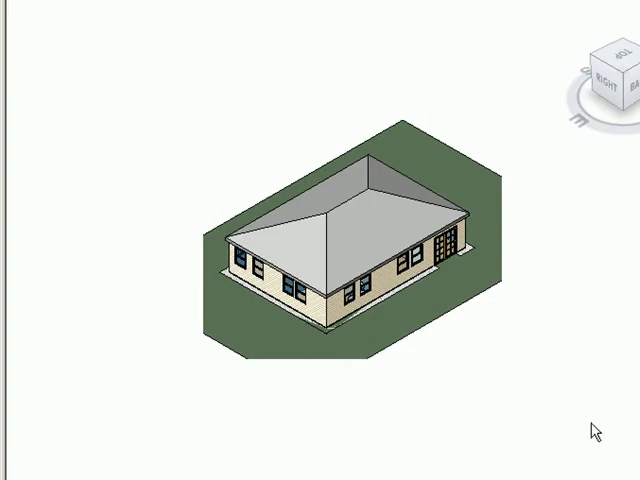
mouse_move(152, 84)
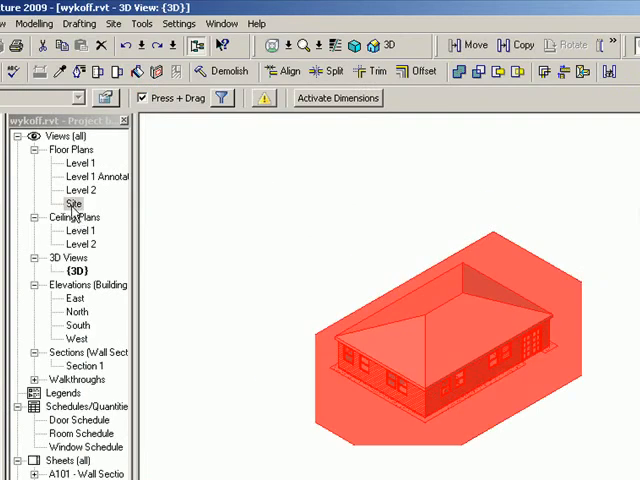
double_click(73, 203)
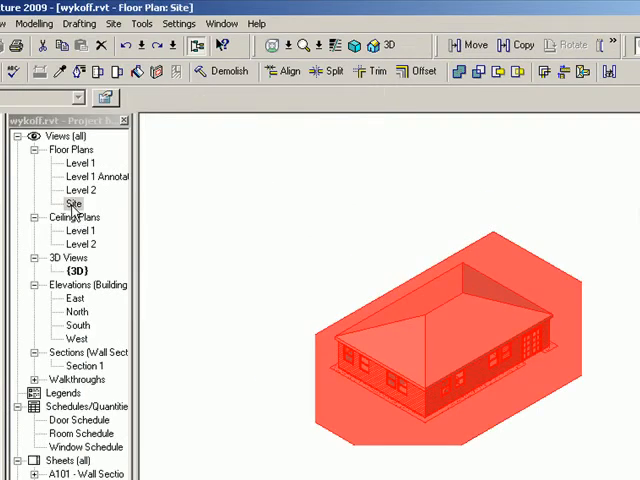
double_click(73, 203)
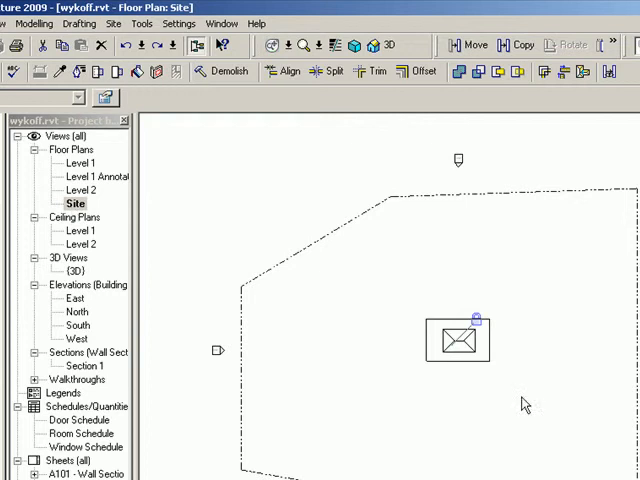
click(457, 340)
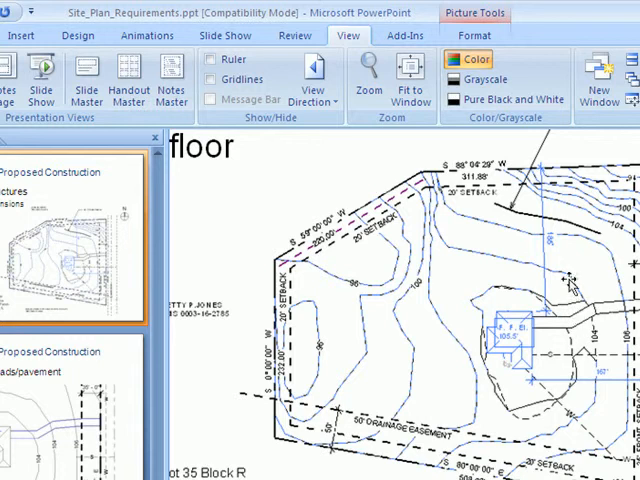
mouse_move(445, 225)
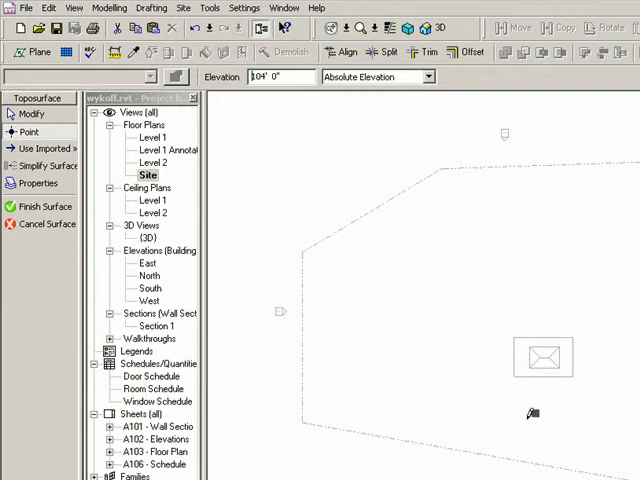
mouse_move(525, 438)
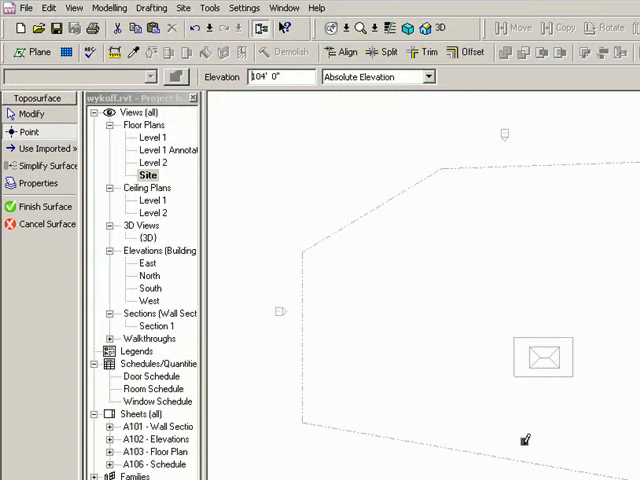
Step: Place the first toposurface points along the site contour at 104 feet
scroll(down, 3)
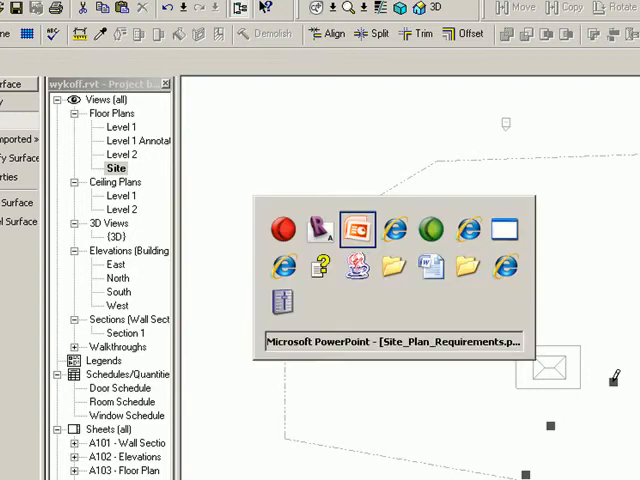
click(357, 228)
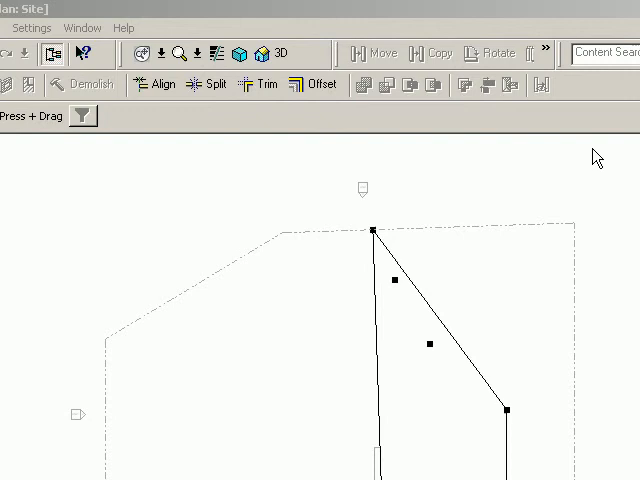
mouse_move(544, 203)
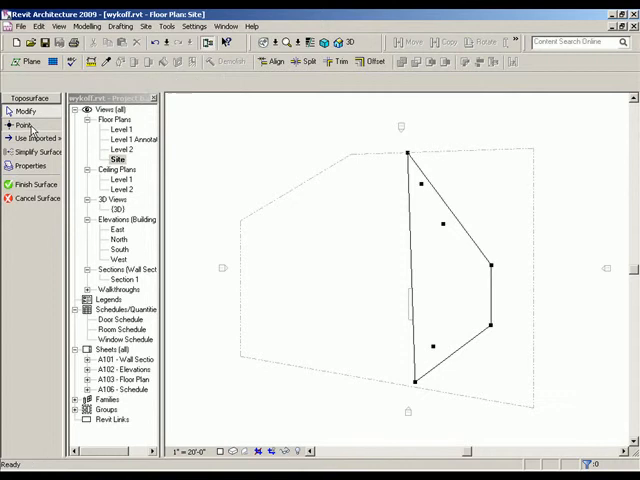
click(22, 124)
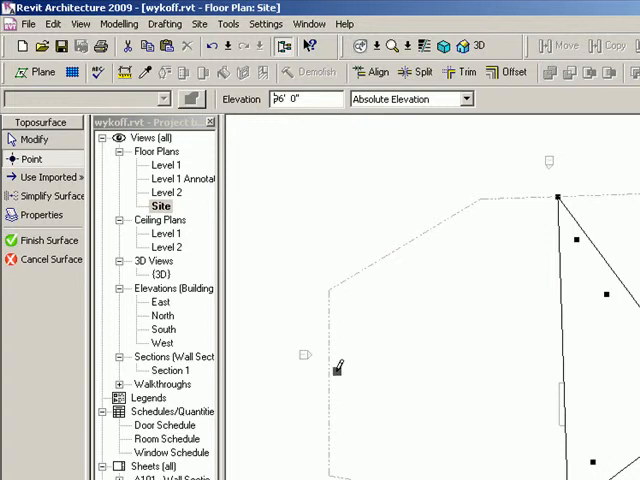
mouse_move(405, 368)
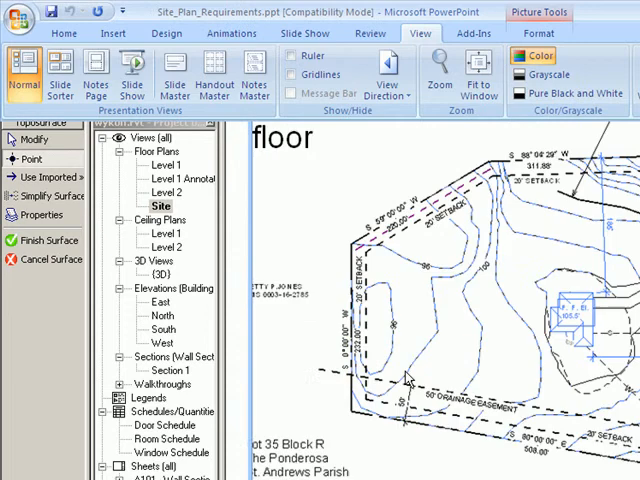
click(18, 129)
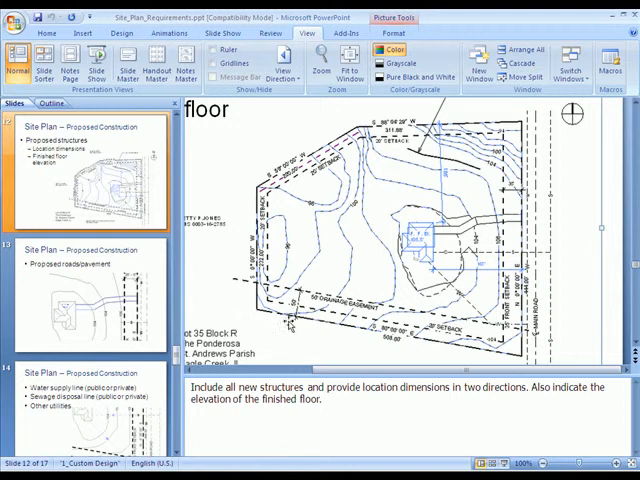
mouse_move(357, 285)
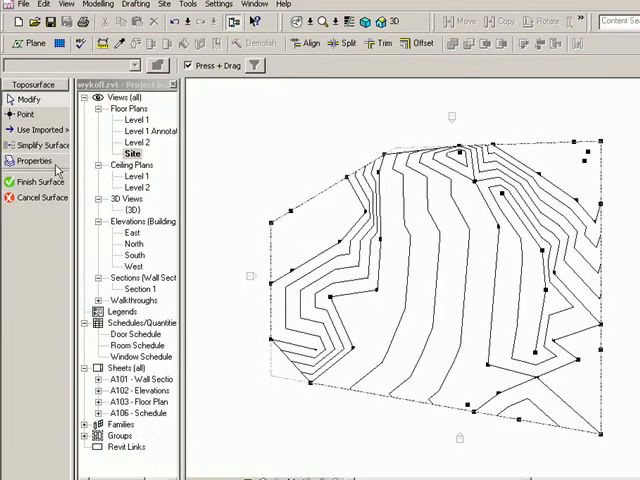
Step: Choose Site - Grass from the Materials list as the toposurface material
click(36, 161)
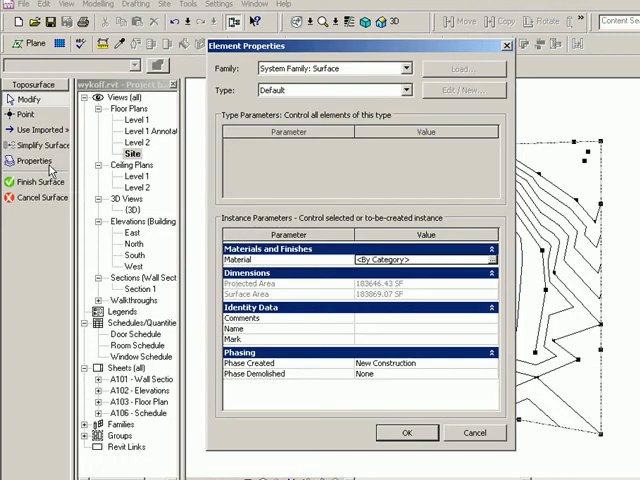
mouse_move(484, 265)
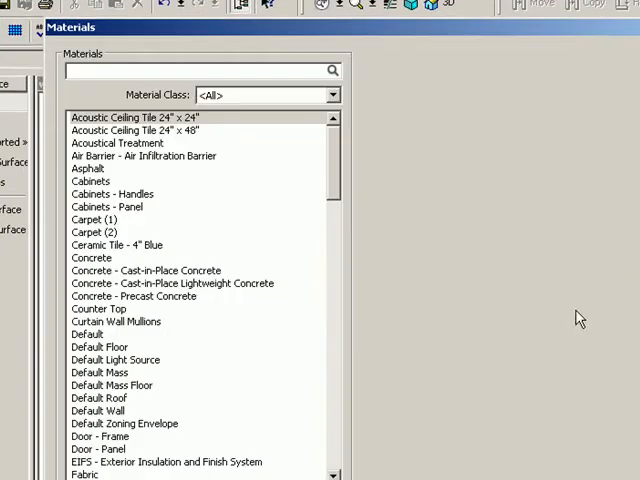
click(139, 117)
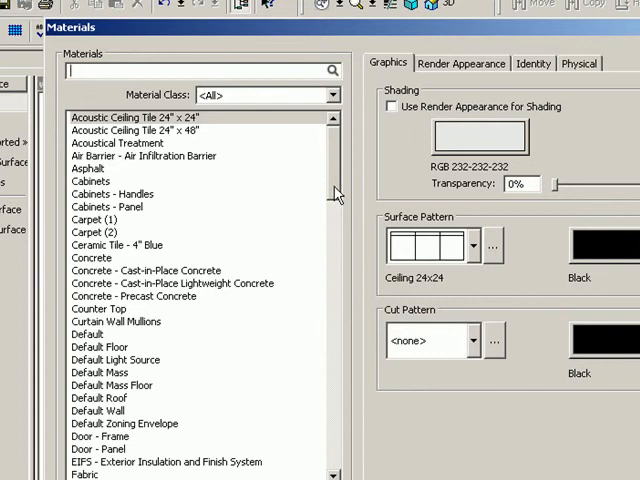
scroll(down, 3)
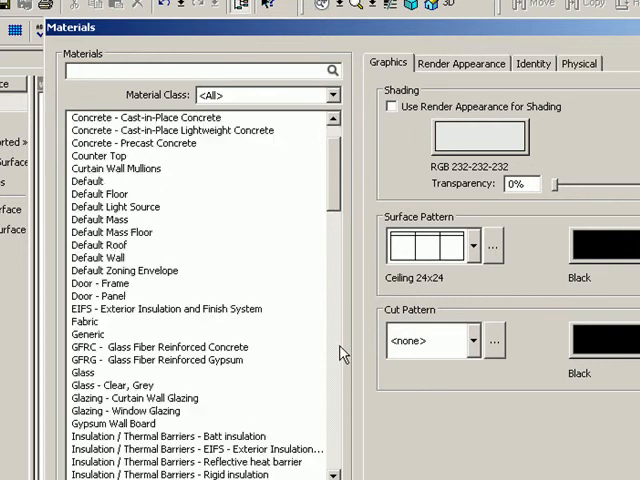
scroll(down, 3)
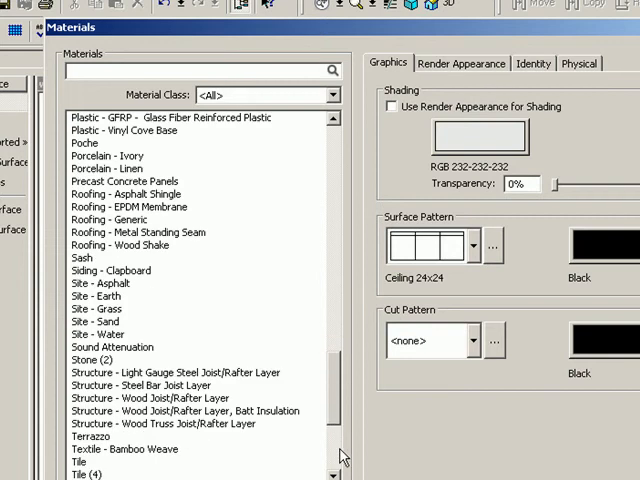
scroll(down, 3)
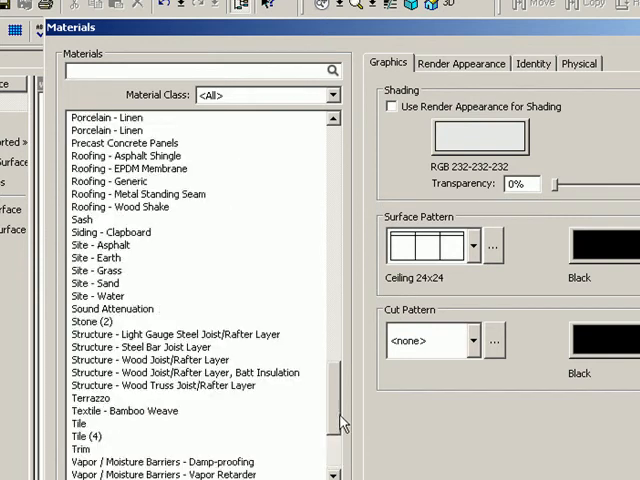
scroll(up, 3)
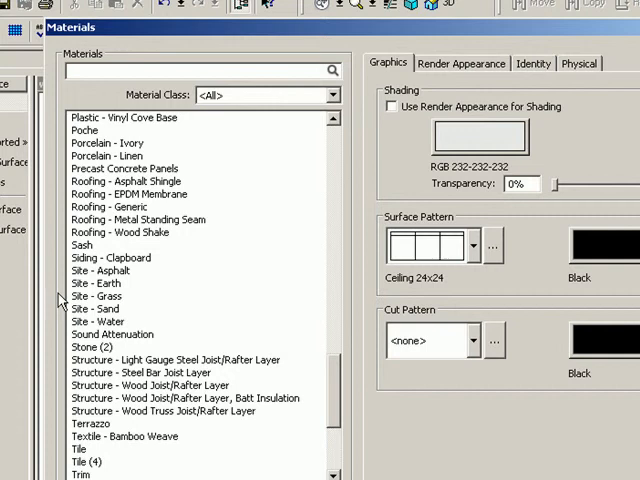
click(104, 296)
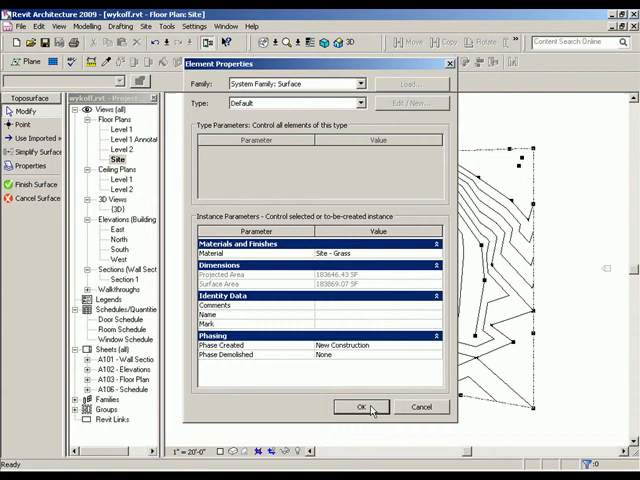
Step: Confirm the Site - Grass material and finish the grass-shaded toposurface
click(365, 407)
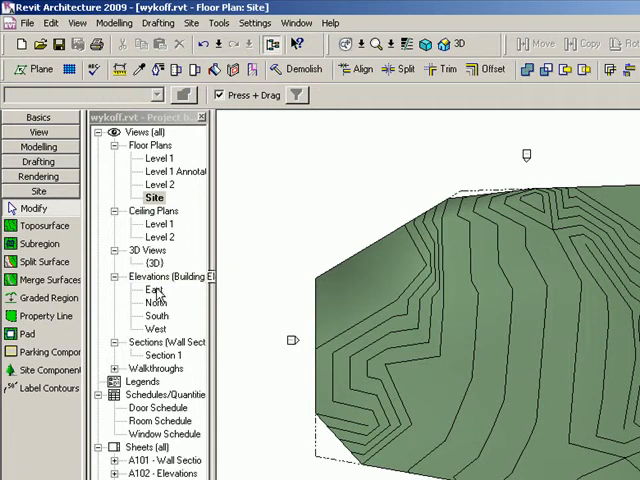
Step: Open the East elevation and raise the house levels, entering elevations 11 and 2
double_click(154, 290)
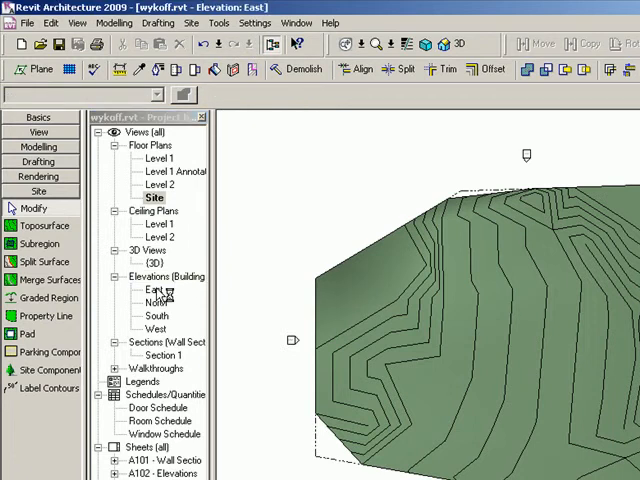
double_click(157, 289)
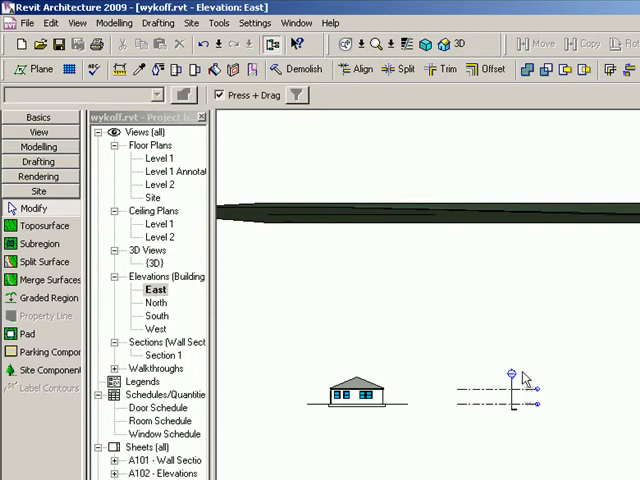
mouse_move(527, 402)
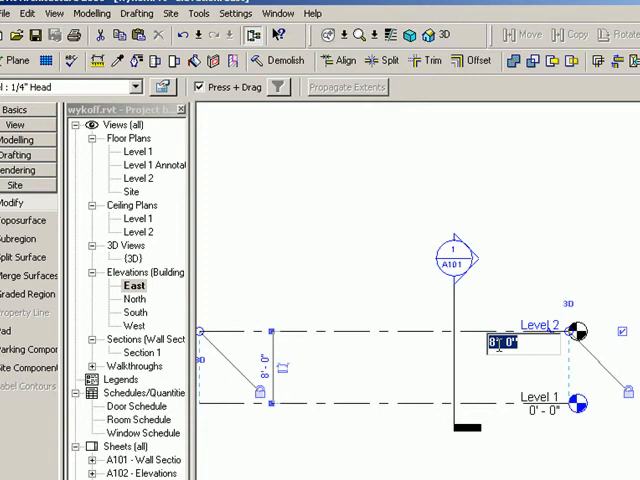
text(11)
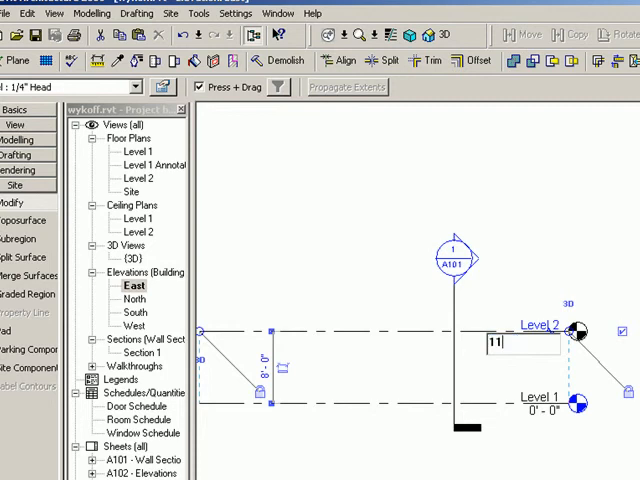
text(2)
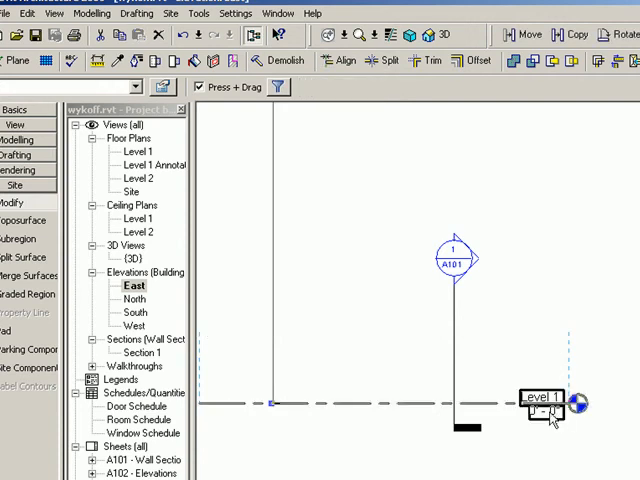
click(551, 400)
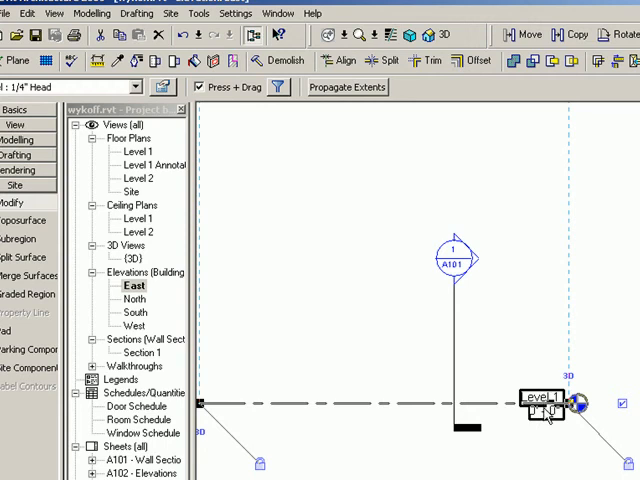
click(548, 415)
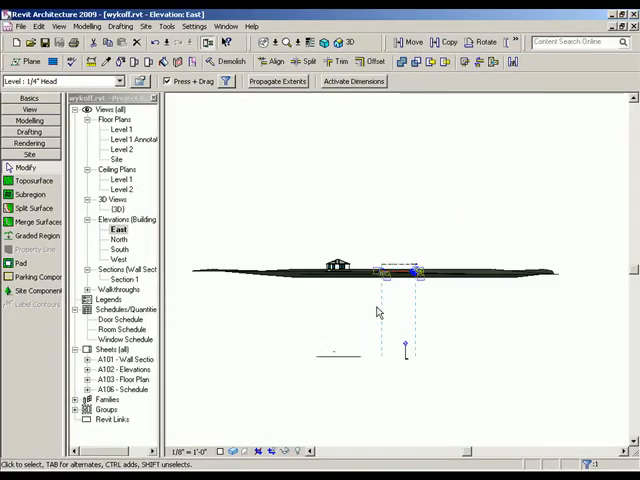
mouse_move(261, 275)
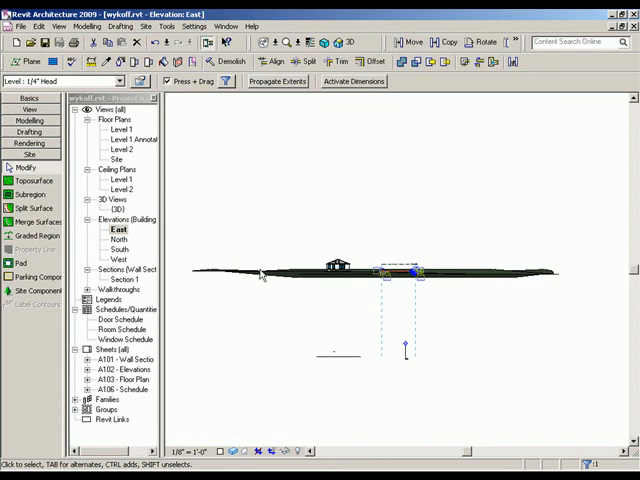
mouse_move(298, 248)
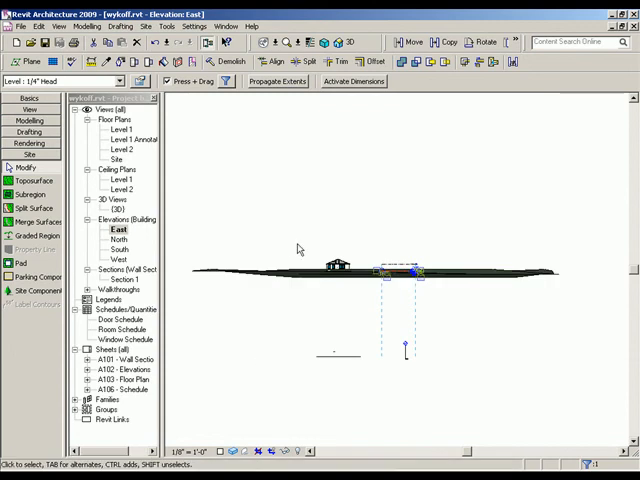